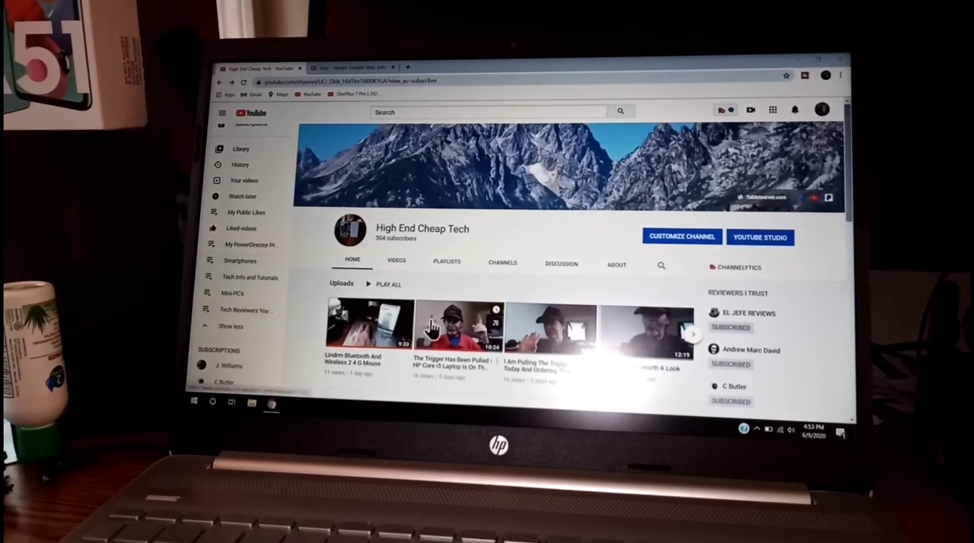
pyautogui.scroll(-3)
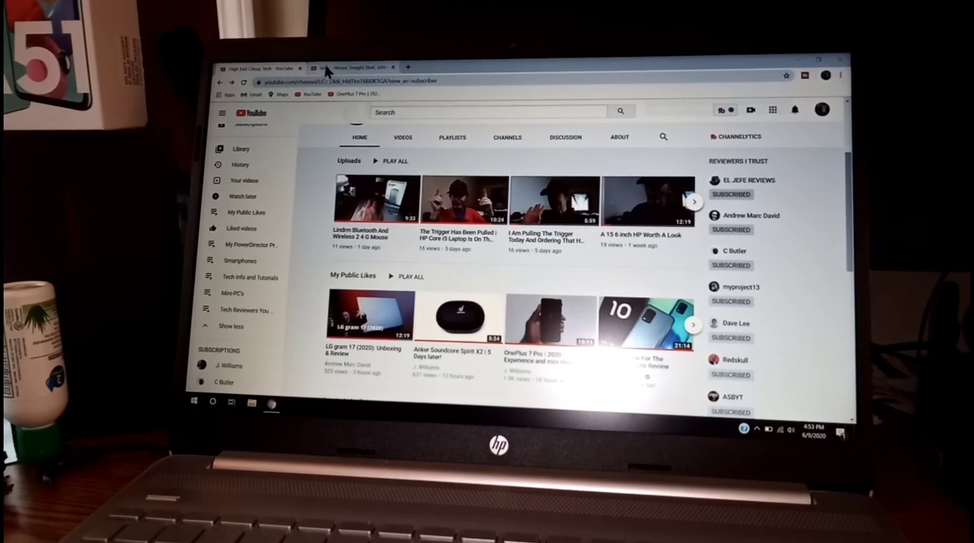
pyautogui.click(350, 67)
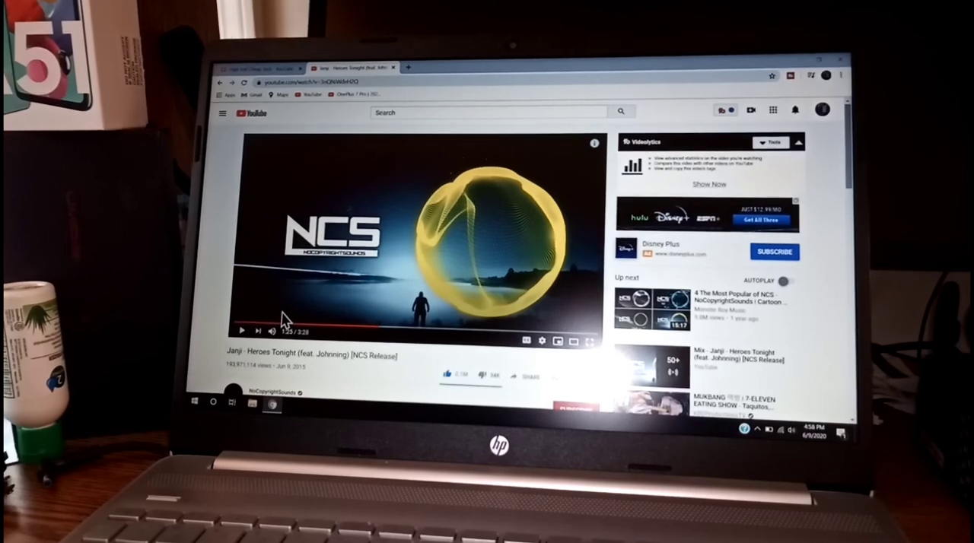
pyautogui.moveTo(298, 328)
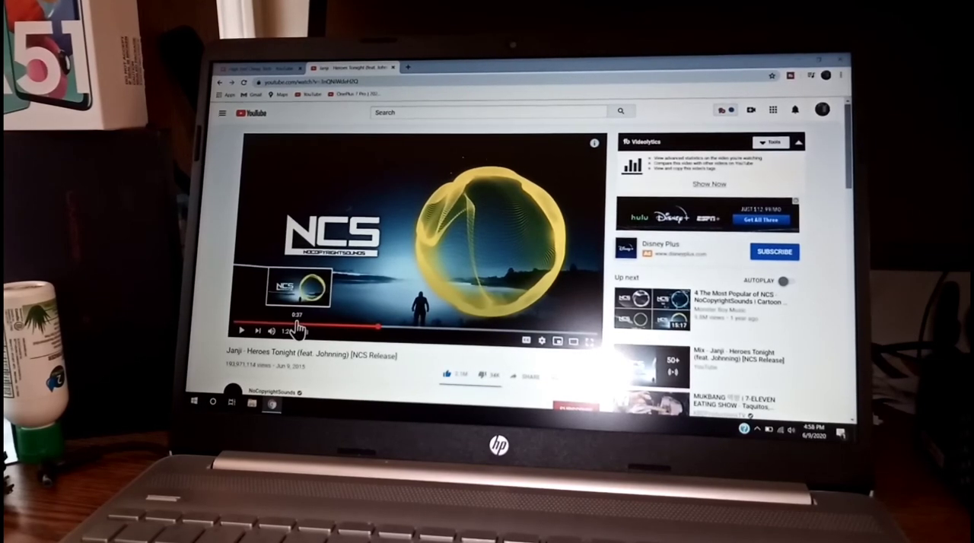